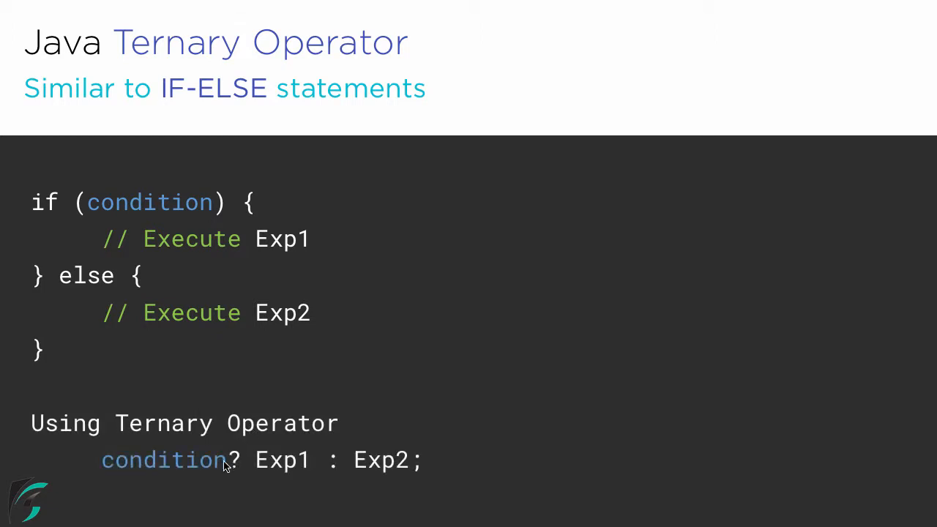
{"action": "mouse_move", "coordinate": [475, 477]}
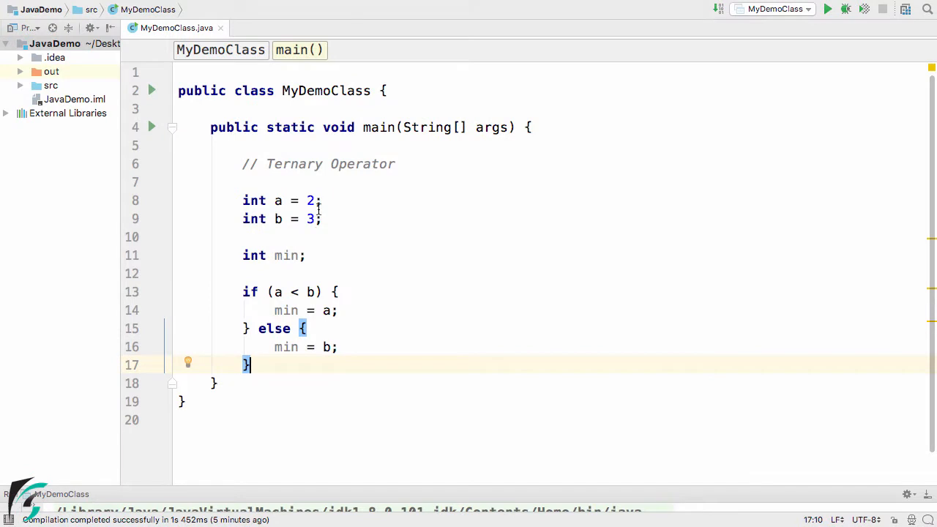
Review variables a, b, min and the a < b condition, then add blank lines below the if-else
{"action": "double_click", "coordinate": [279, 201]}
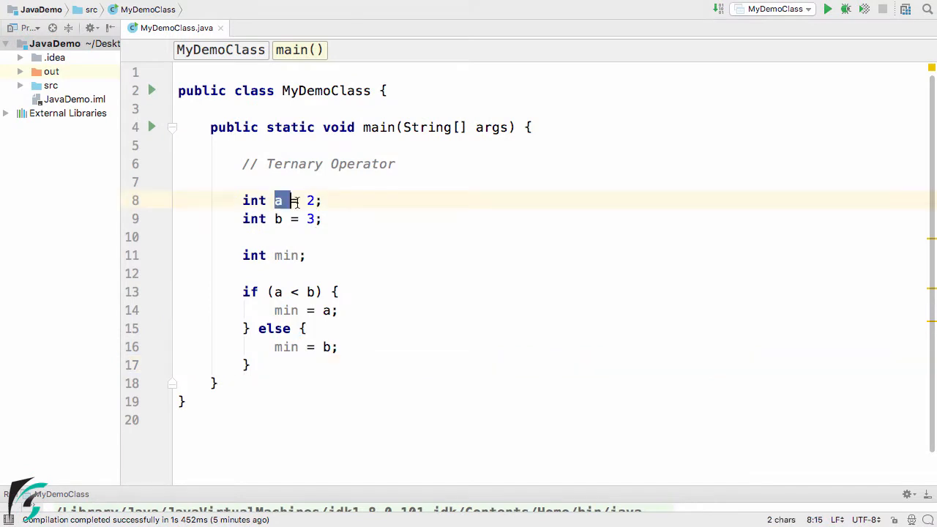
{"action": "double_click", "coordinate": [277, 218]}
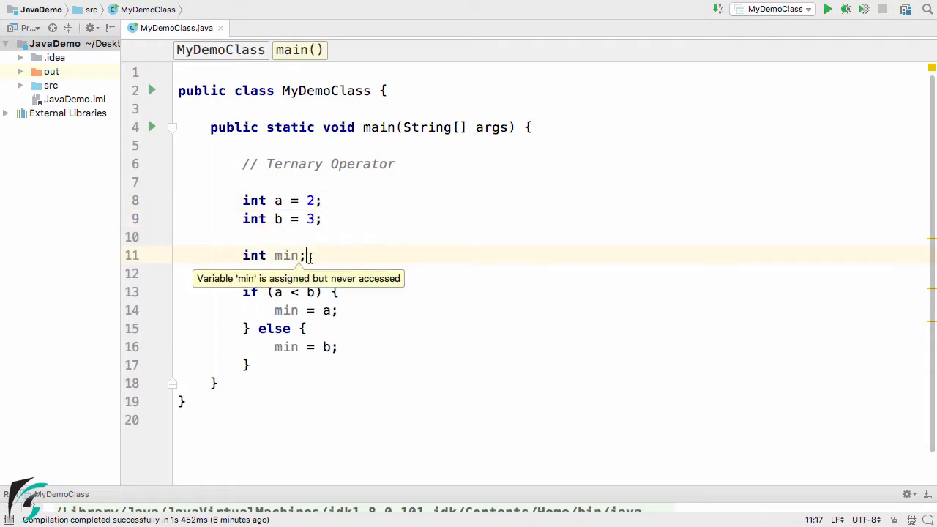
{"action": "double_click", "coordinate": [285, 255]}
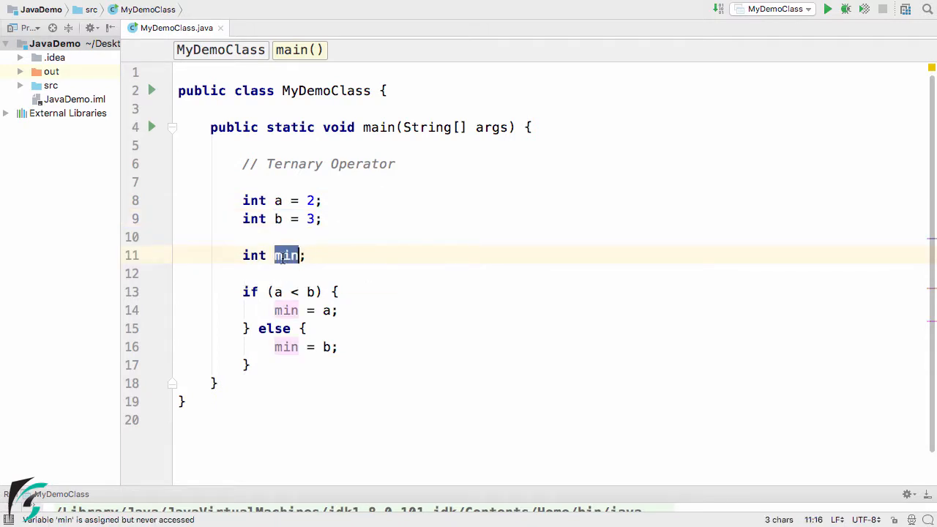
{"action": "left_click", "coordinate": [284, 291]}
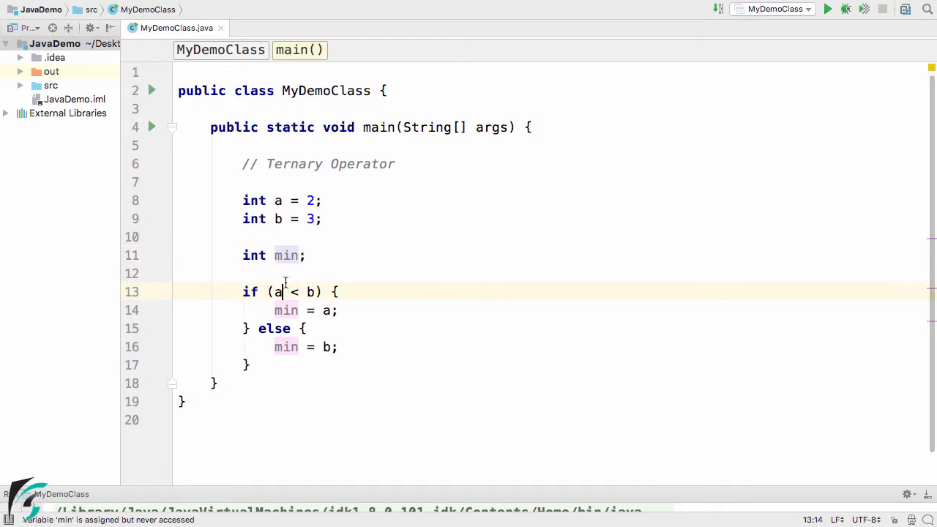
{"action": "left_click_drag", "start_coordinate": [275, 291], "coordinate": [317, 291]}
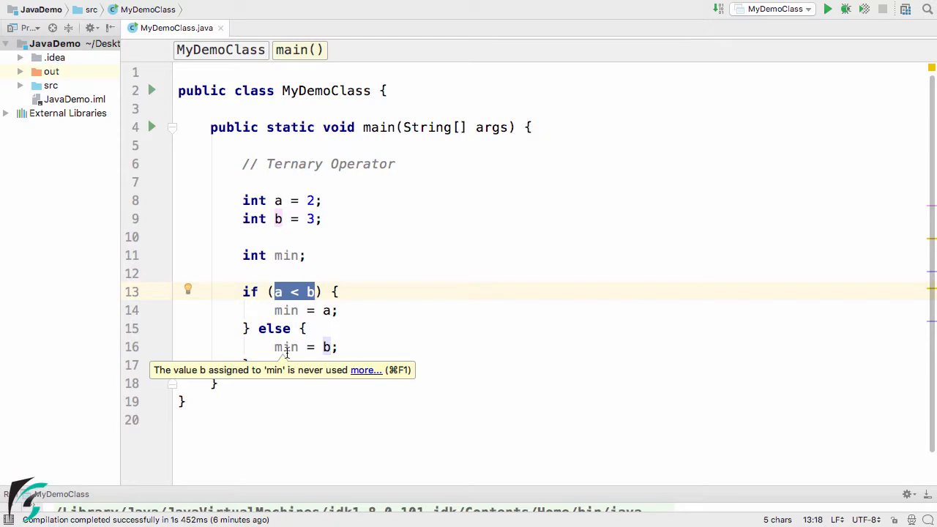
{"action": "mouse_move", "coordinate": [272, 365]}
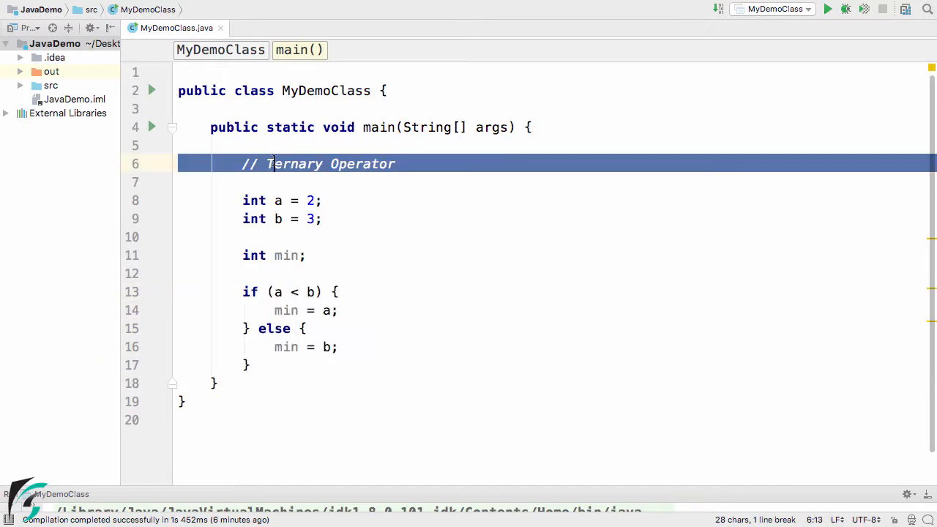
{"action": "left_click", "coordinate": [246, 364]}
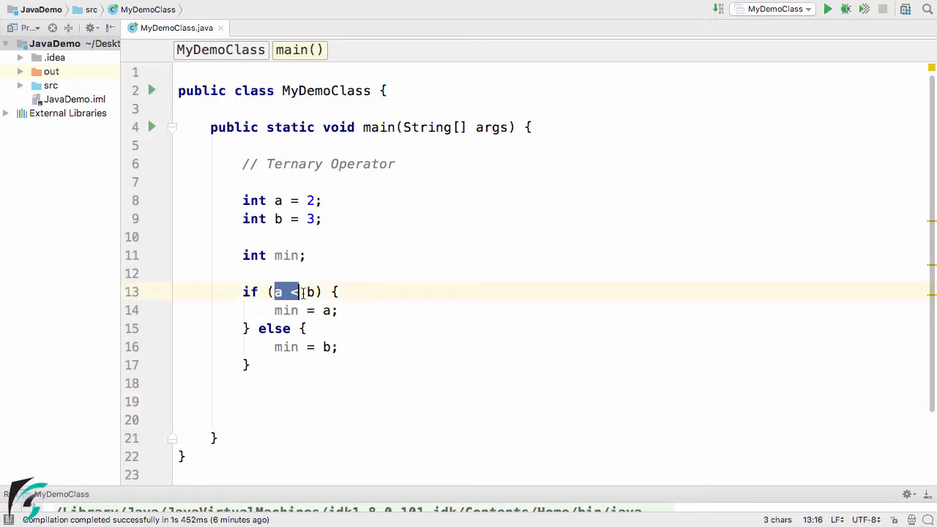
Write the condition (a < b) below the if-else and note ?: in the Ternary Operator comment
{"action": "left_click", "coordinate": [277, 401]}
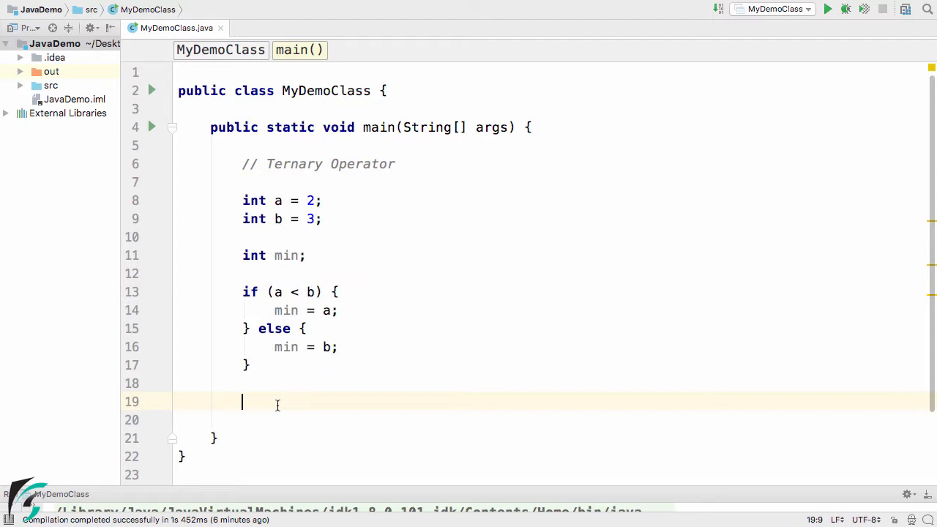
{"action": "type", "text": "a<"}
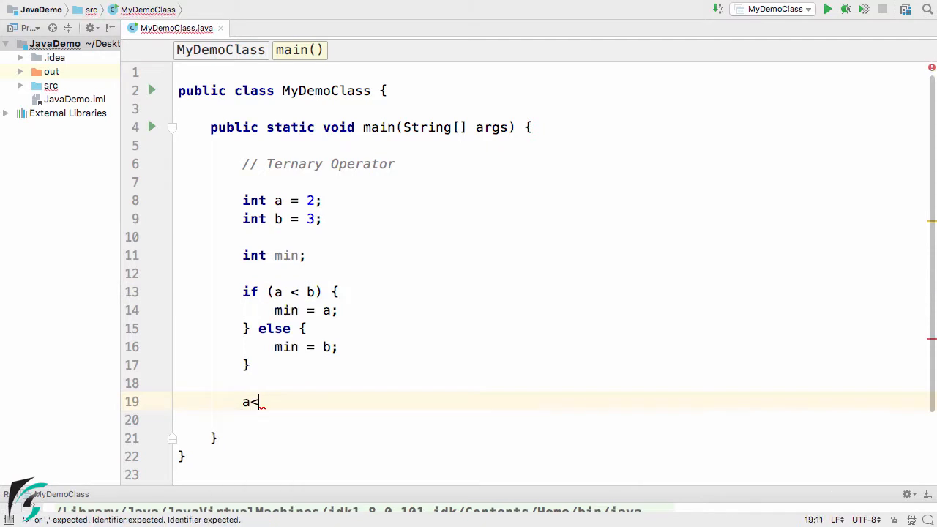
{"action": "type", "text": "b"}
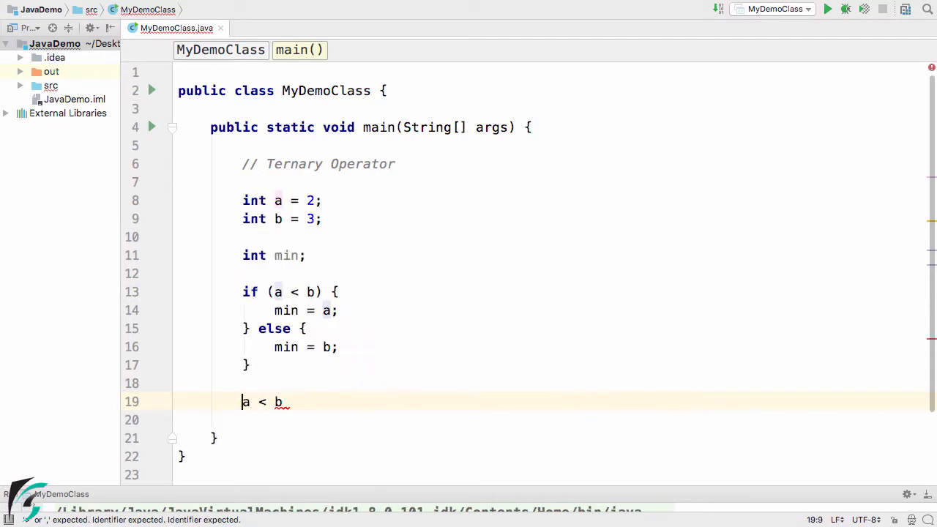
{"action": "type", "text": "("}
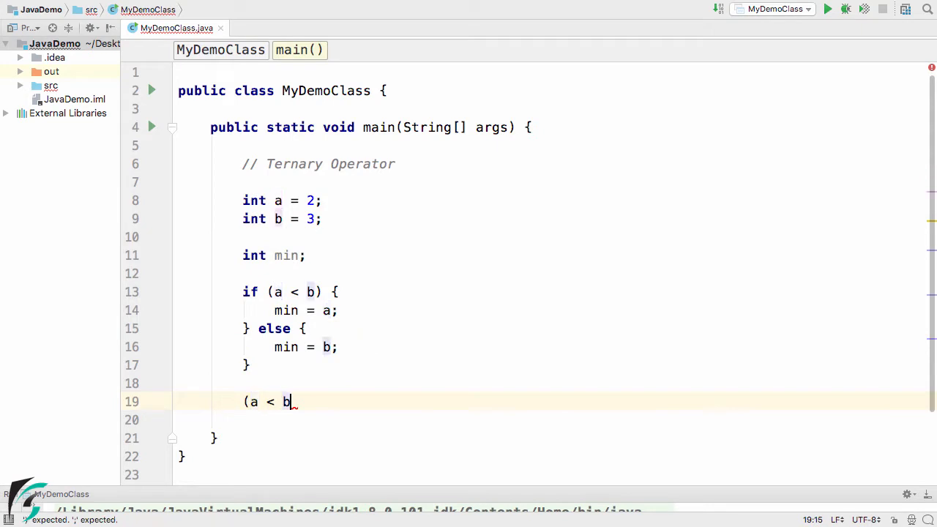
{"action": "type", "text": ")"}
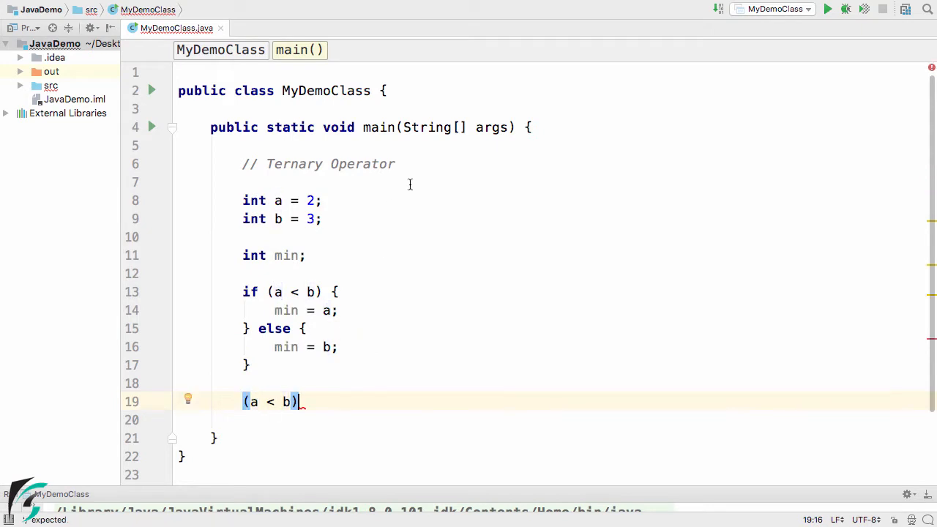
{"action": "left_click", "coordinate": [401, 164]}
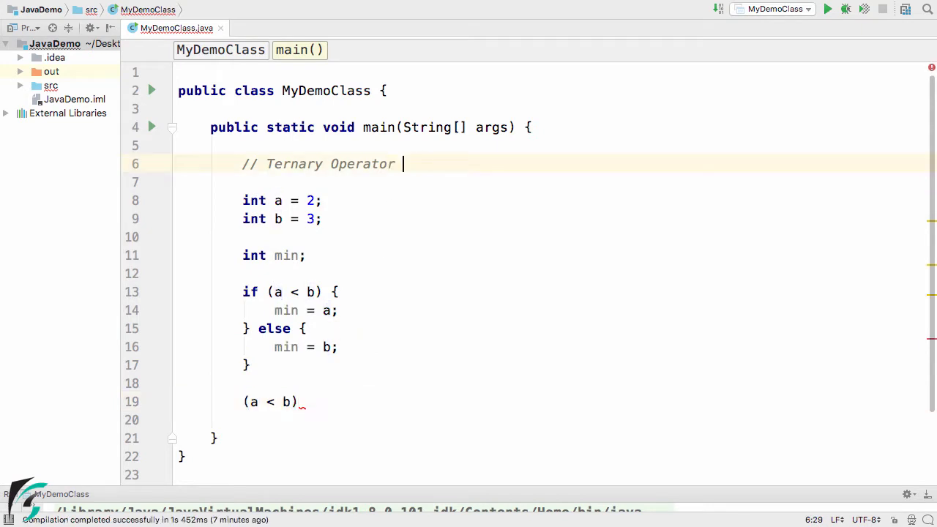
{"action": "type", "text": "?"}
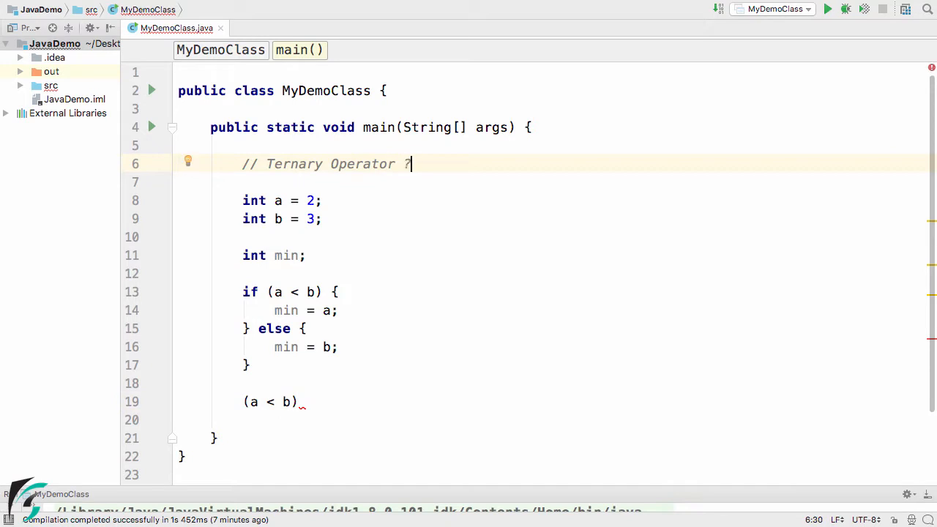
{"action": "type", "text": ":"}
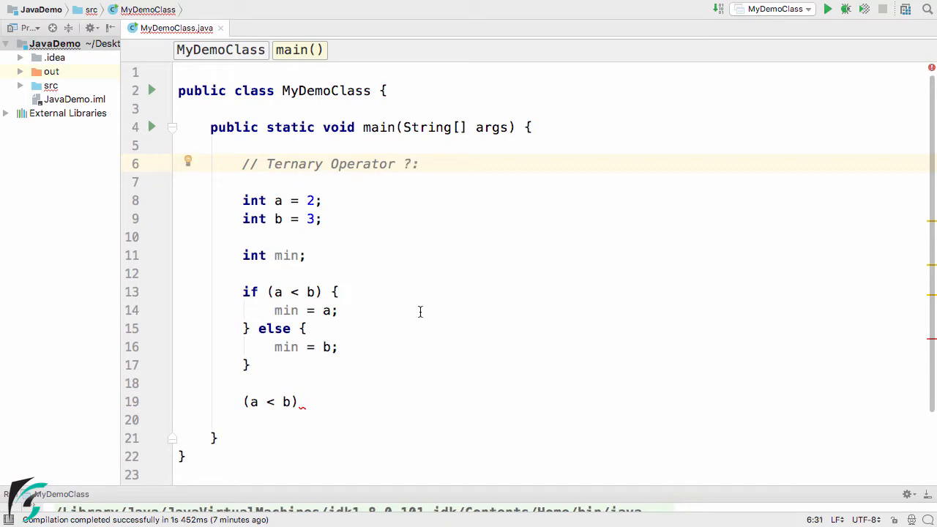
Complete the expression as (a < b)? a : b; on line 19
{"action": "left_click", "coordinate": [300, 401]}
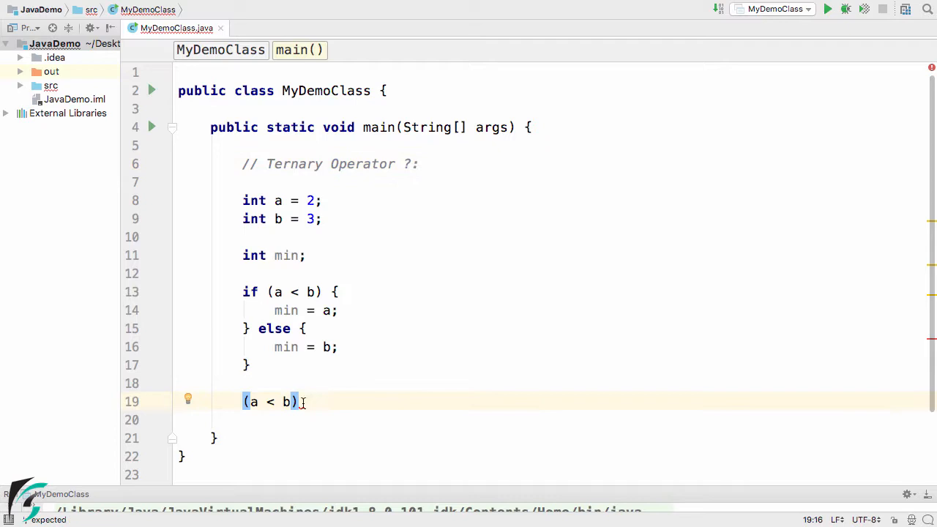
{"action": "type", "text": "?"}
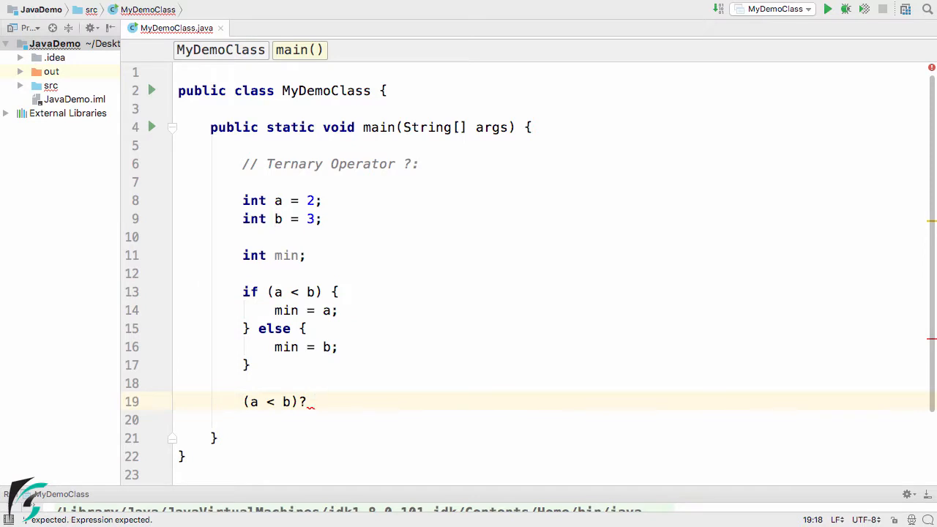
{"action": "type", "text": "a :"}
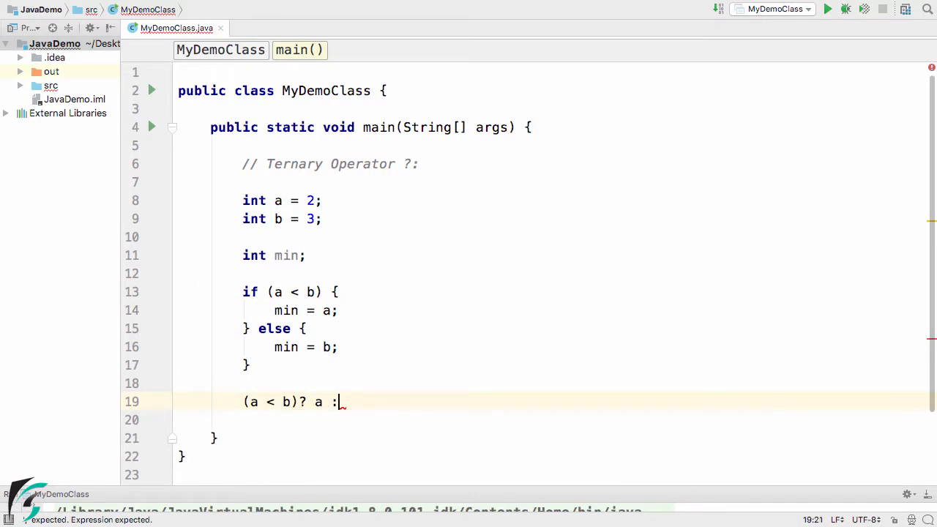
{"action": "double_click", "coordinate": [336, 401]}
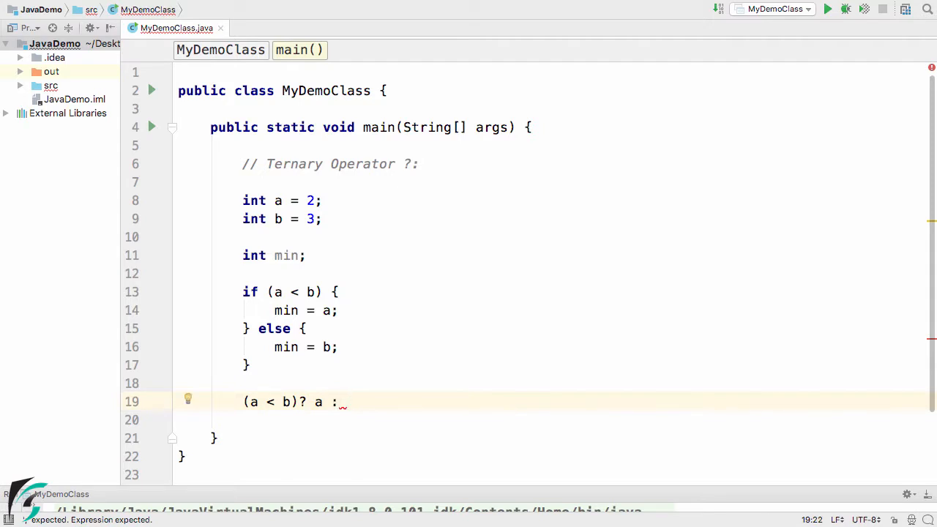
{"action": "type", "text": "b;"}
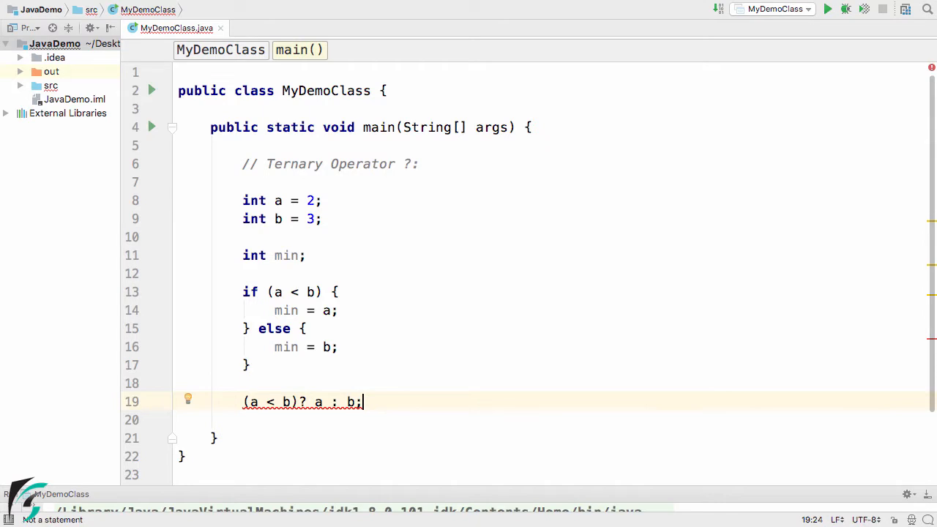
{"action": "mouse_move", "coordinate": [322, 401]}
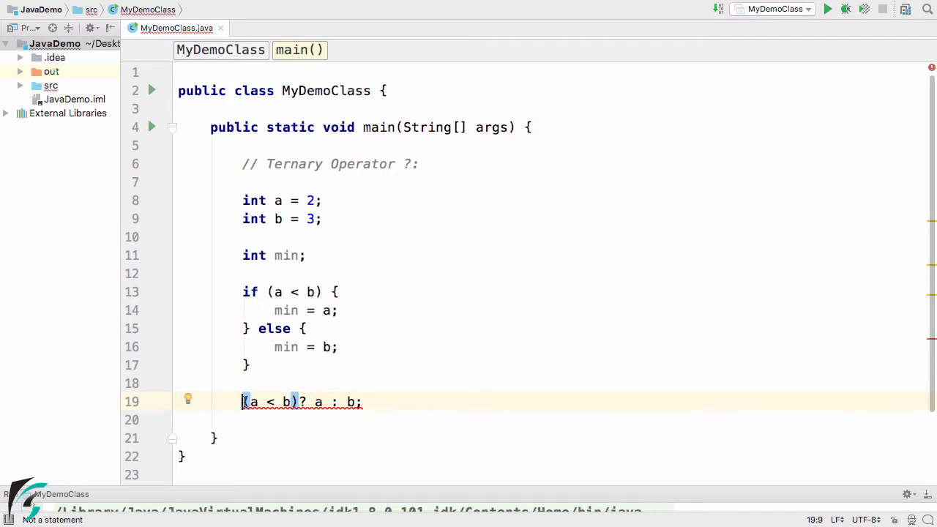
{"action": "mouse_move", "coordinate": [287, 347]}
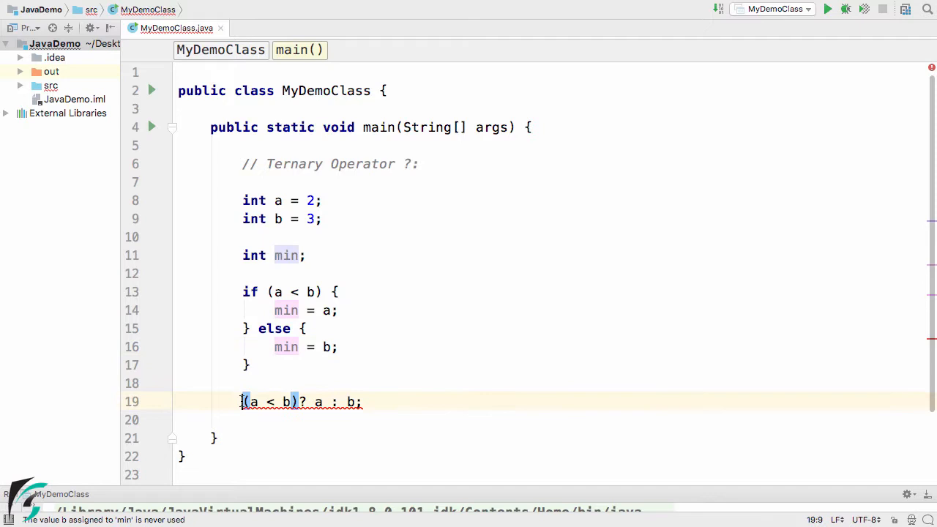
Assign the ternary to min, giving min = (a < b)? a : b;, and begin System.out.println()
{"action": "type", "text": "min ="}
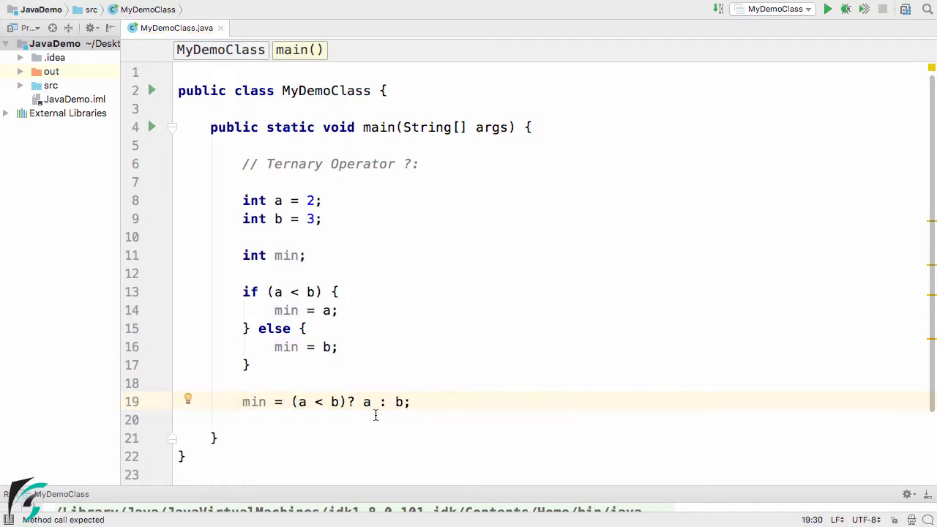
{"action": "double_click", "coordinate": [300, 401]}
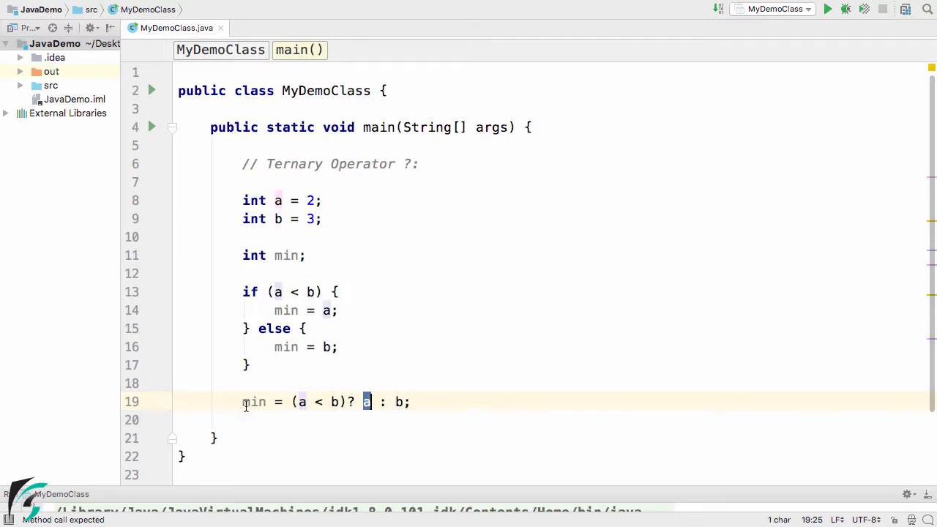
{"action": "double_click", "coordinate": [255, 402]}
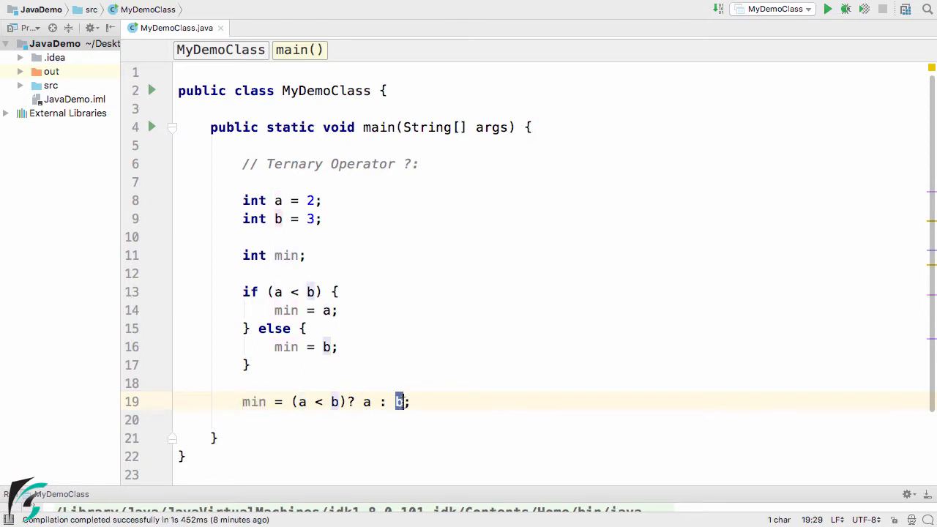
{"action": "double_click", "coordinate": [253, 401]}
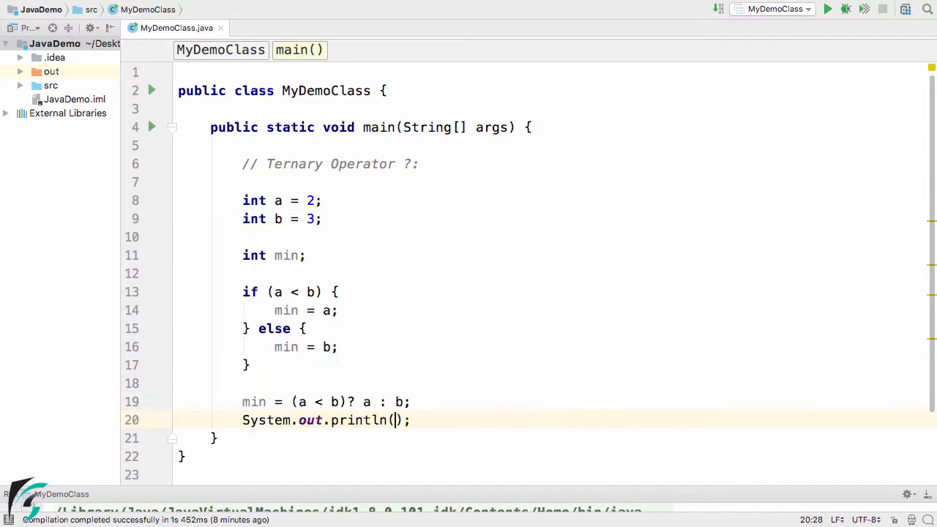
Print min, comment out the if-else block, and run the program to see output 2
{"action": "type", "text": "min"}
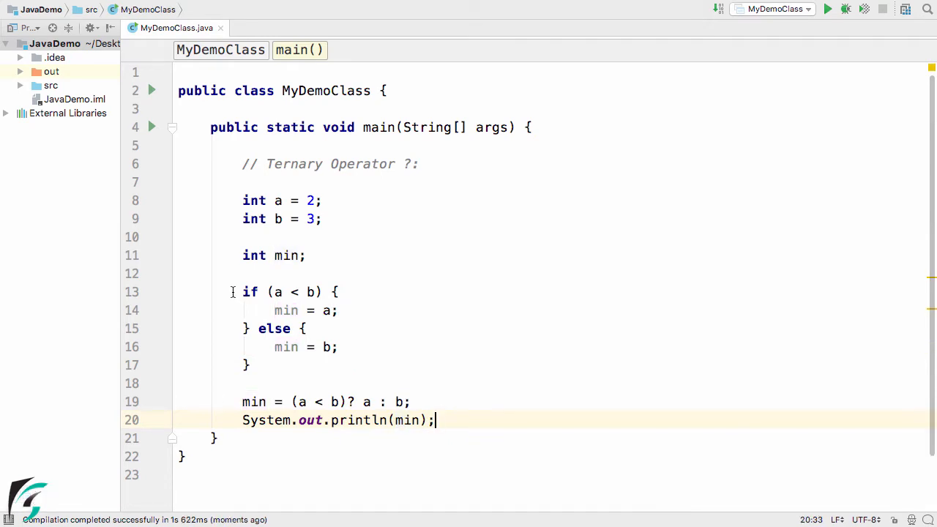
{"action": "key", "text": "ctrl+slash"}
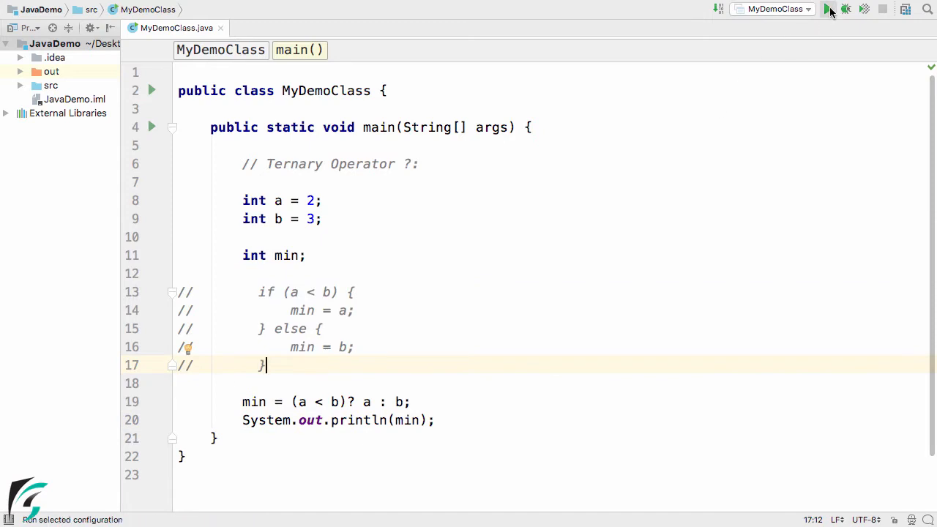
{"action": "left_click", "coordinate": [825, 9]}
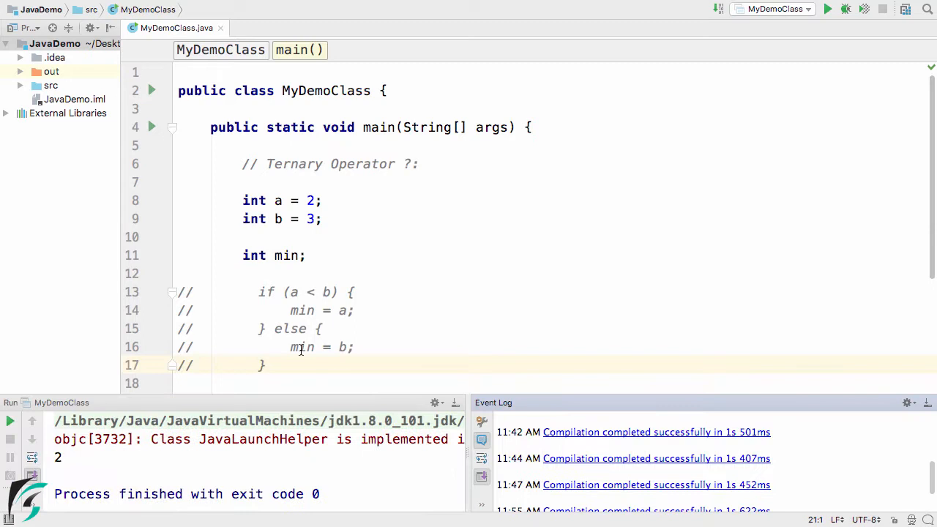
{"action": "scroll", "scroll_direction": "down", "scroll_amount": 3}
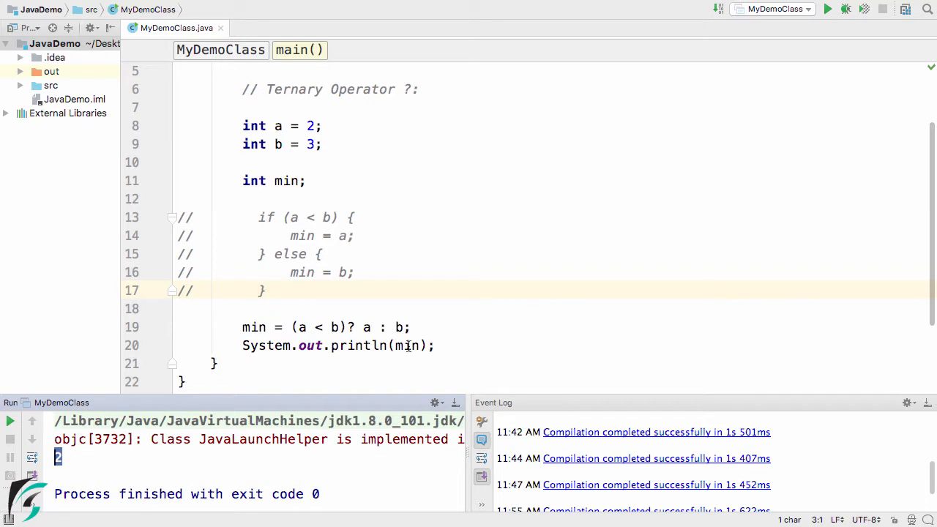
{"action": "double_click", "coordinate": [407, 345]}
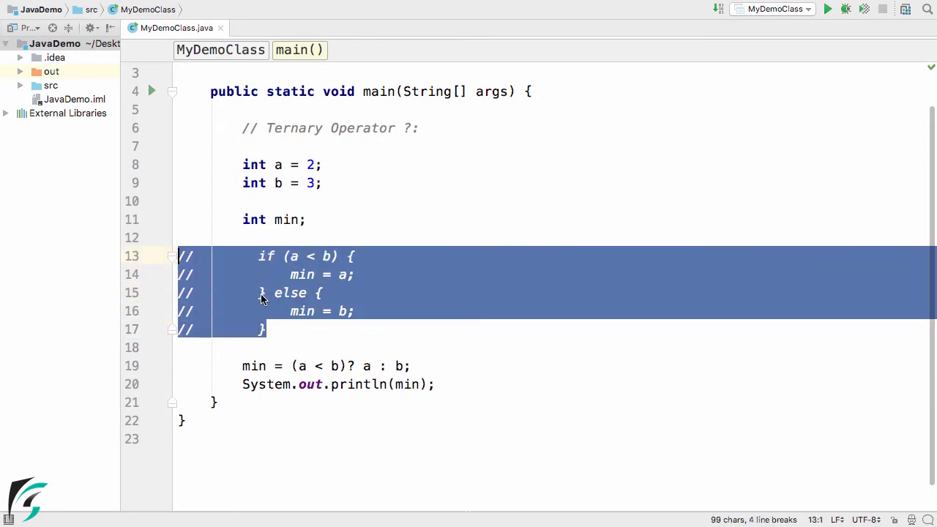
Select the commented-out if-else lines 13–17 and delete them
{"action": "left_click", "coordinate": [275, 366]}
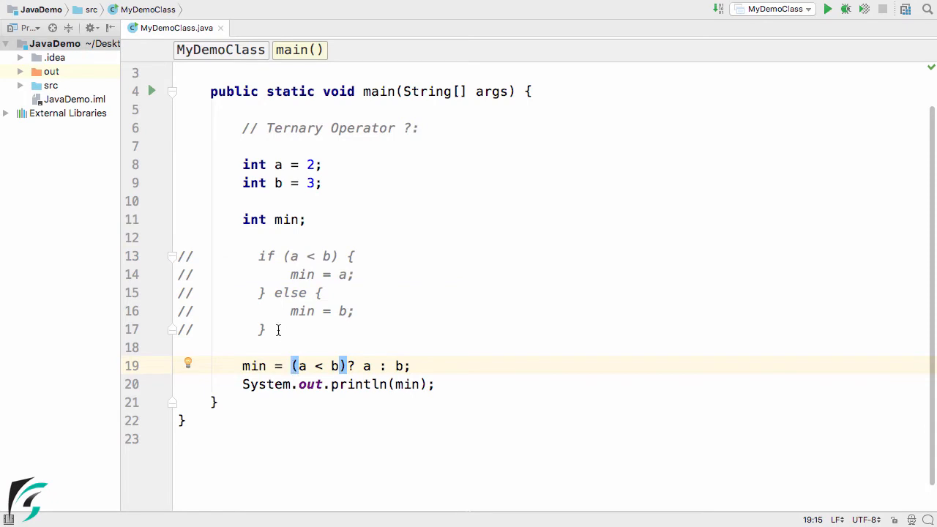
{"action": "left_click_drag", "start_coordinate": [268, 329], "coordinate": [176, 256]}
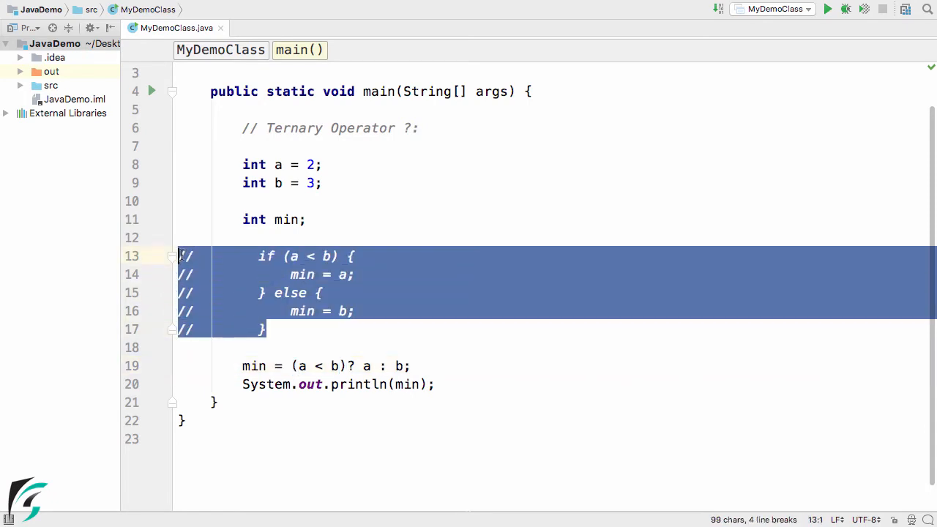
{"action": "key", "text": "Delete"}
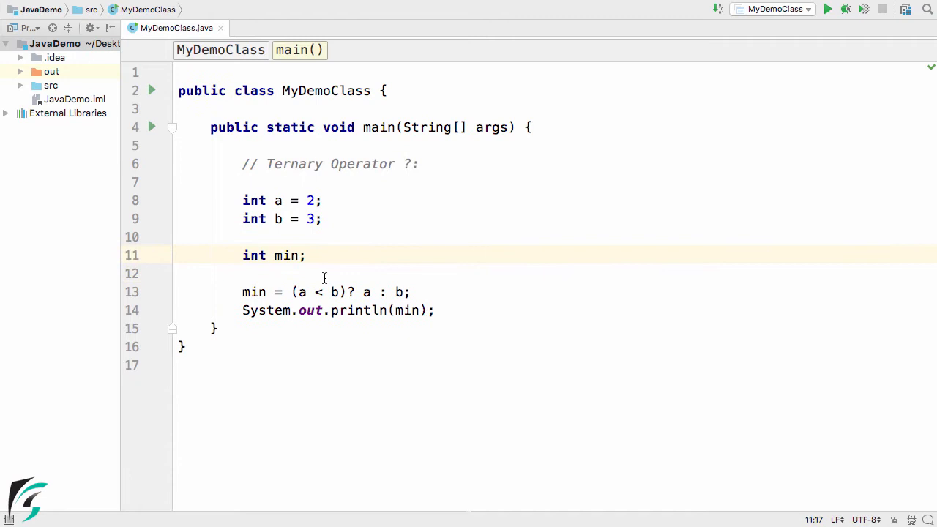